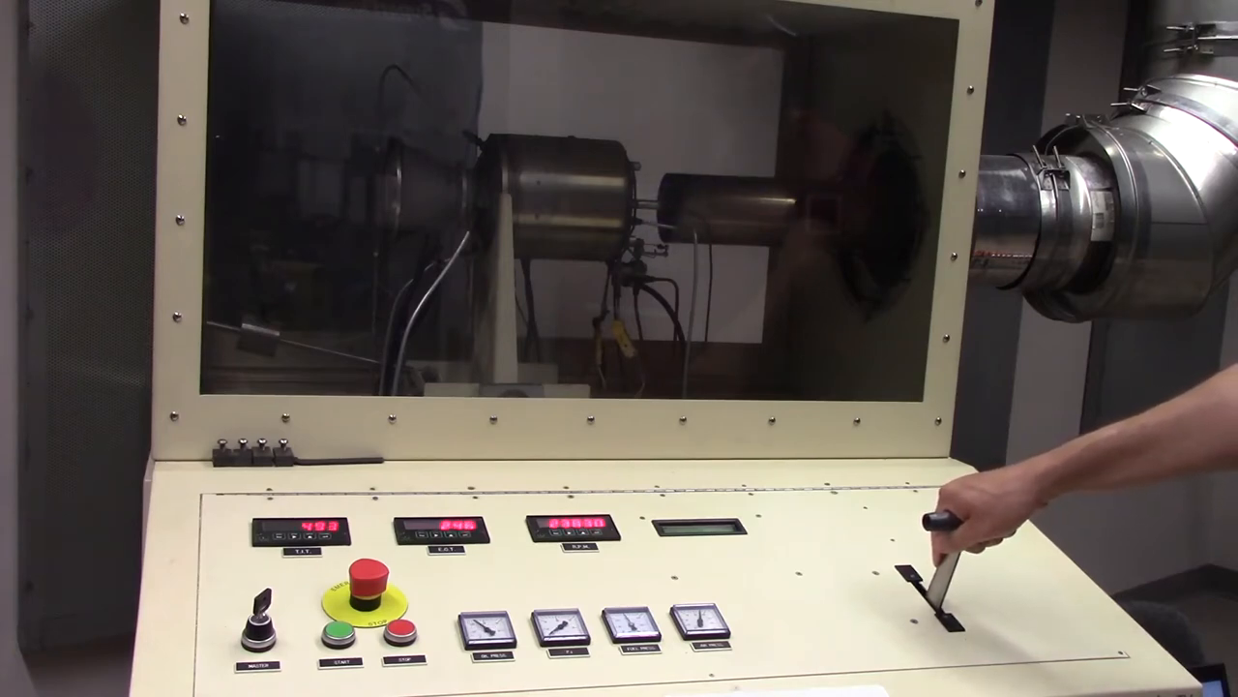
drag(958, 523, 953, 590)
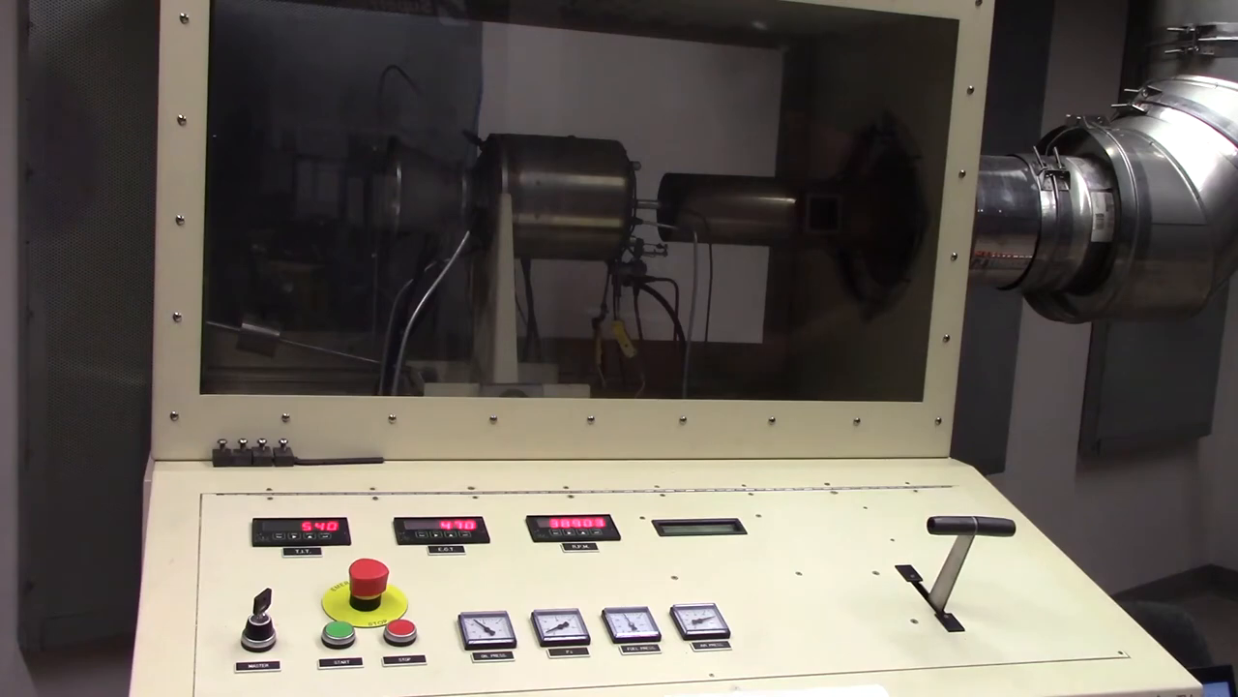
drag(953, 537, 953, 590)
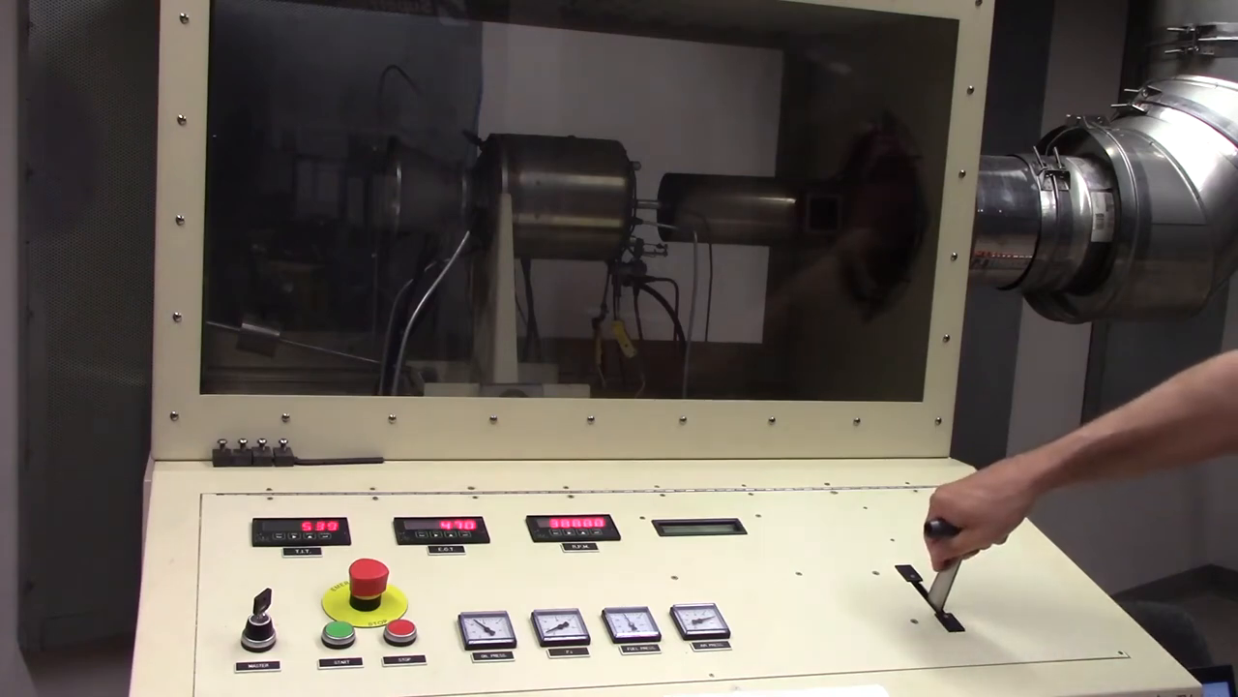